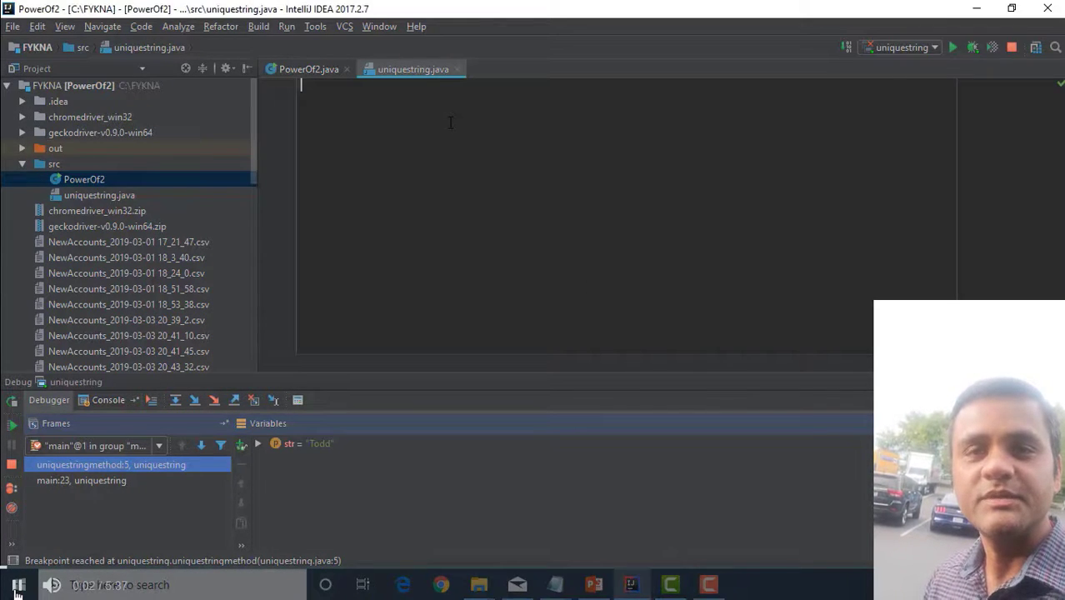
# Type the uniquestring class header, the boolean uniquestring(String s) signature, and a boolean[] array
pyautogui.write('public')
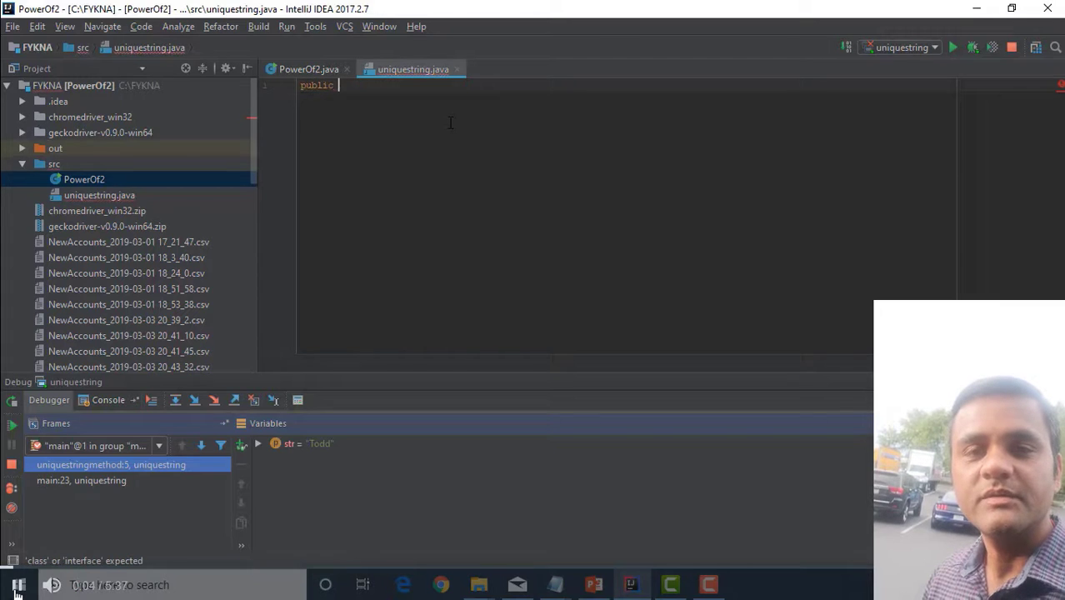
pyautogui.write('class uniquestring{')
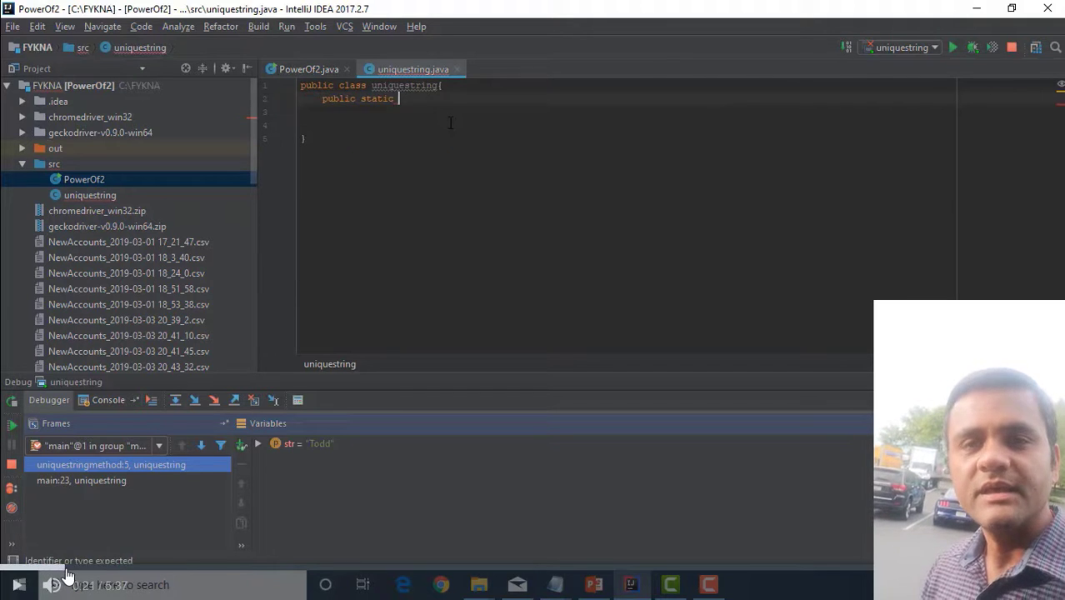
pyautogui.write('boolean uniquestring(String s){')
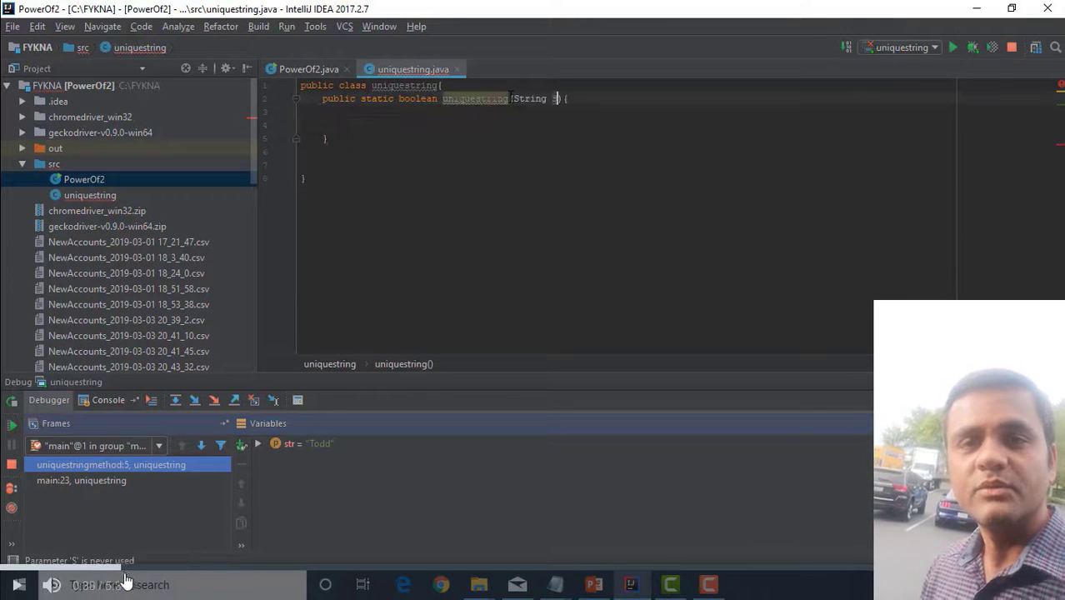
pyautogui.write('boolean[]')
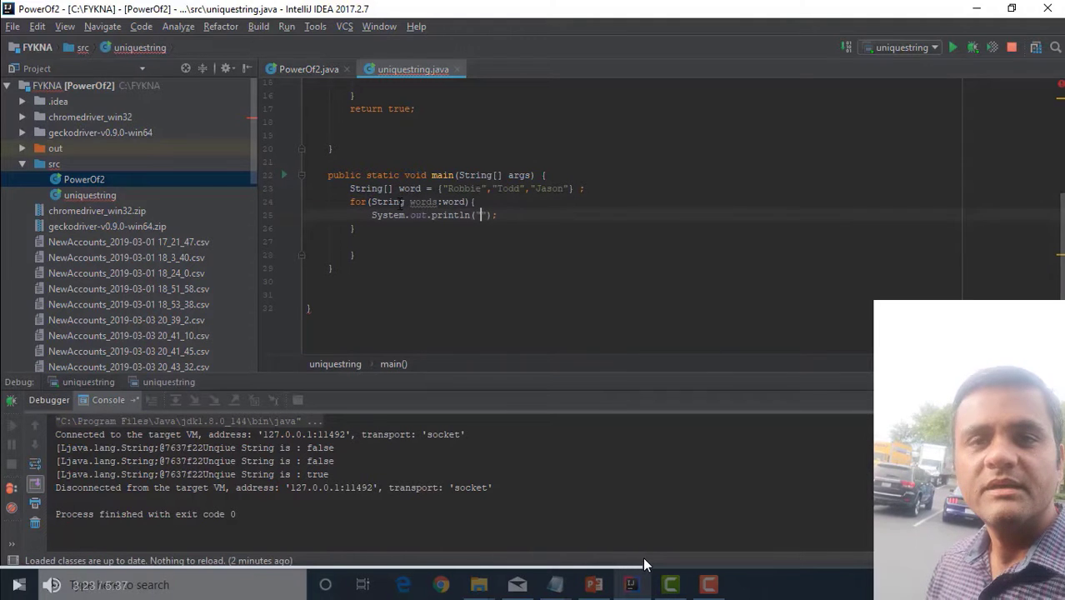
# Add words + "Unique Value Algorithm is : " inside the loop's println
pyautogui.write('words +')
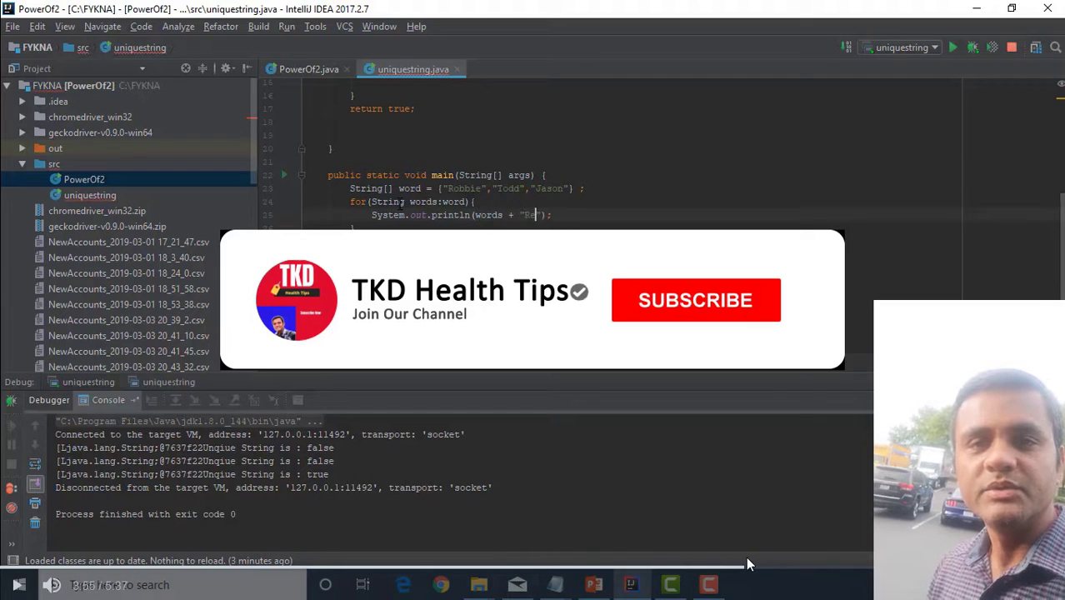
pyautogui.write('Unique Value Algorithm is :')
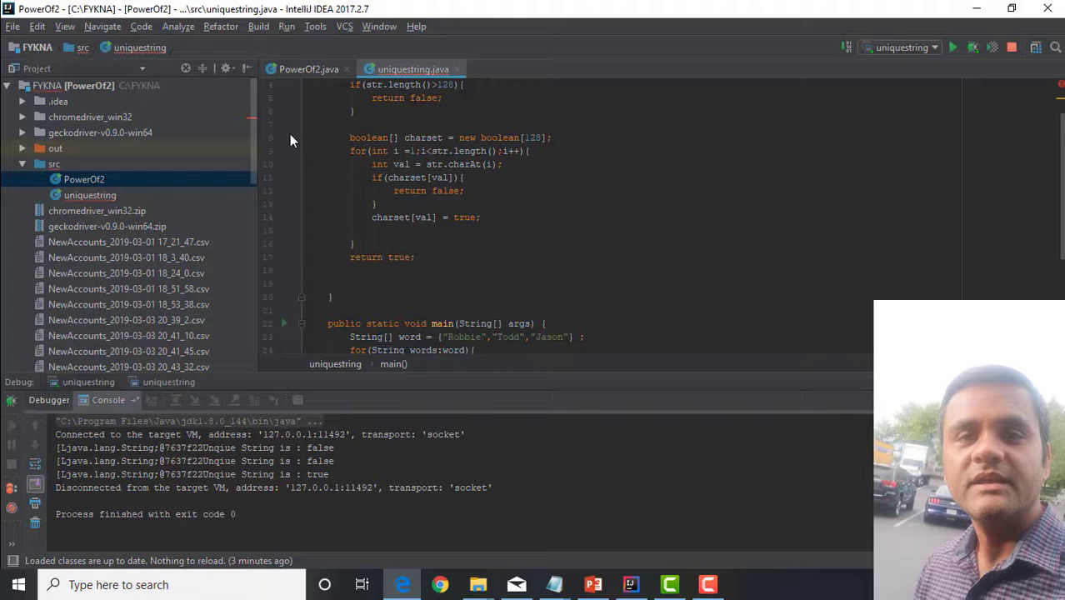
# Set breakpoints on lines 8 and 14, then recompile uniquestring.java
pyautogui.click(286, 137)
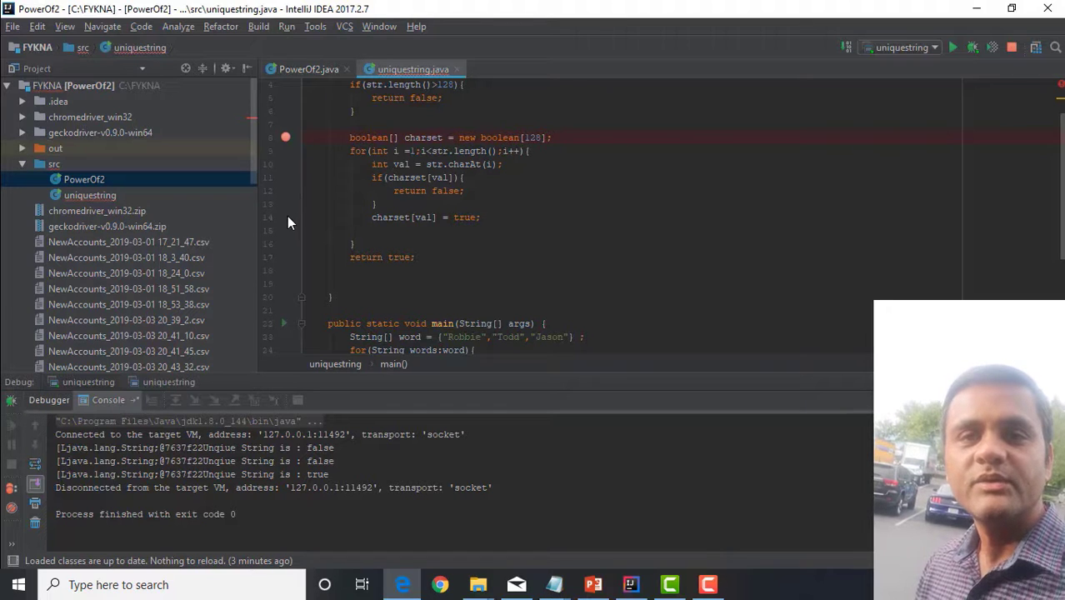
pyautogui.click(285, 217)
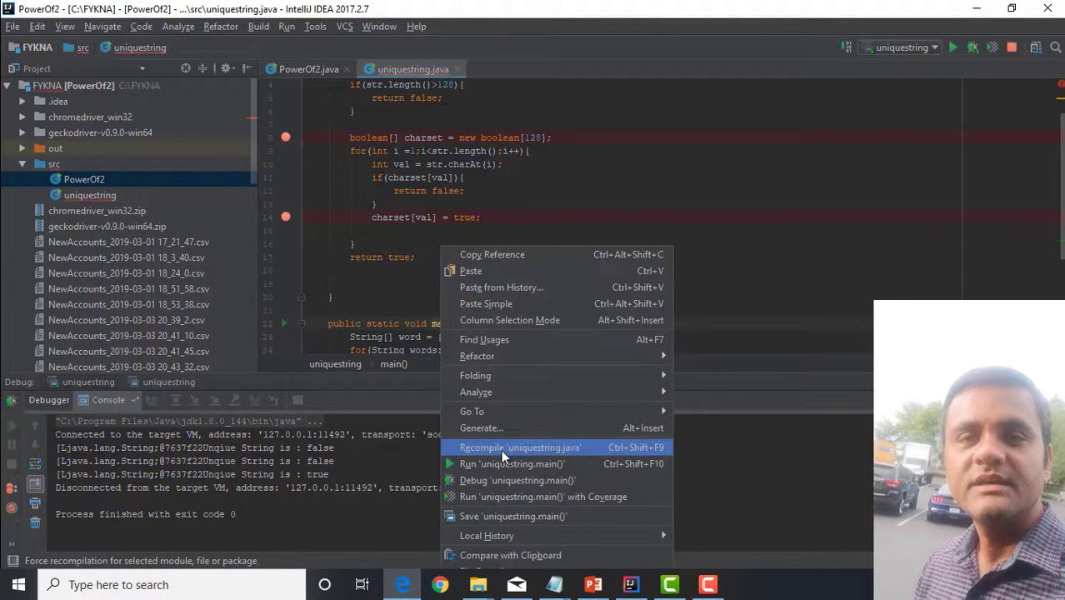
pyautogui.click(520, 447)
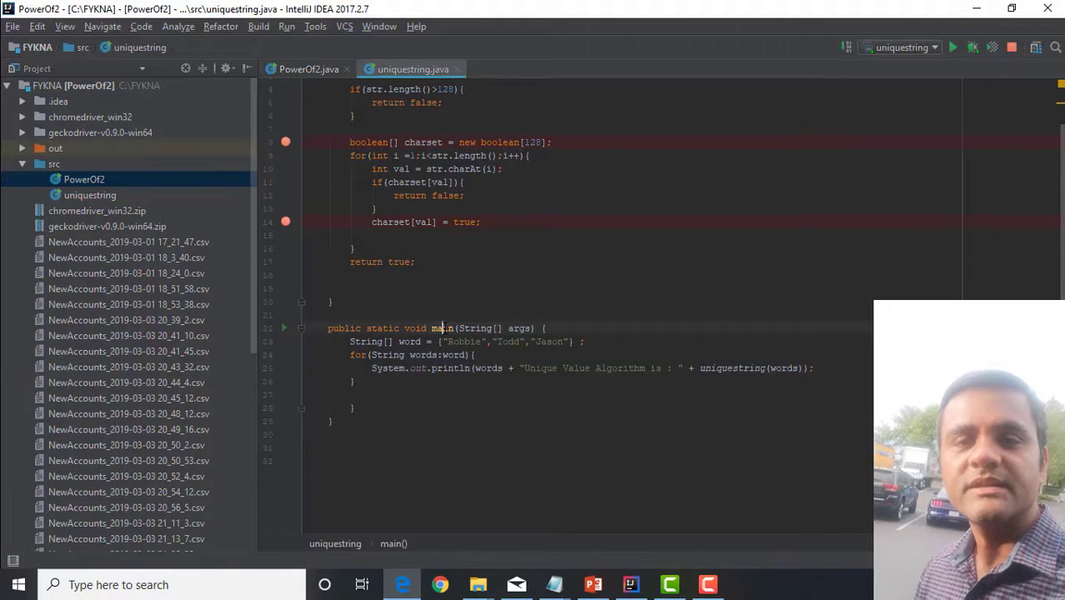
# Debug uniquestring.main(), accept reloading changed classes, and show the Console
pyautogui.rightClick(441, 327)
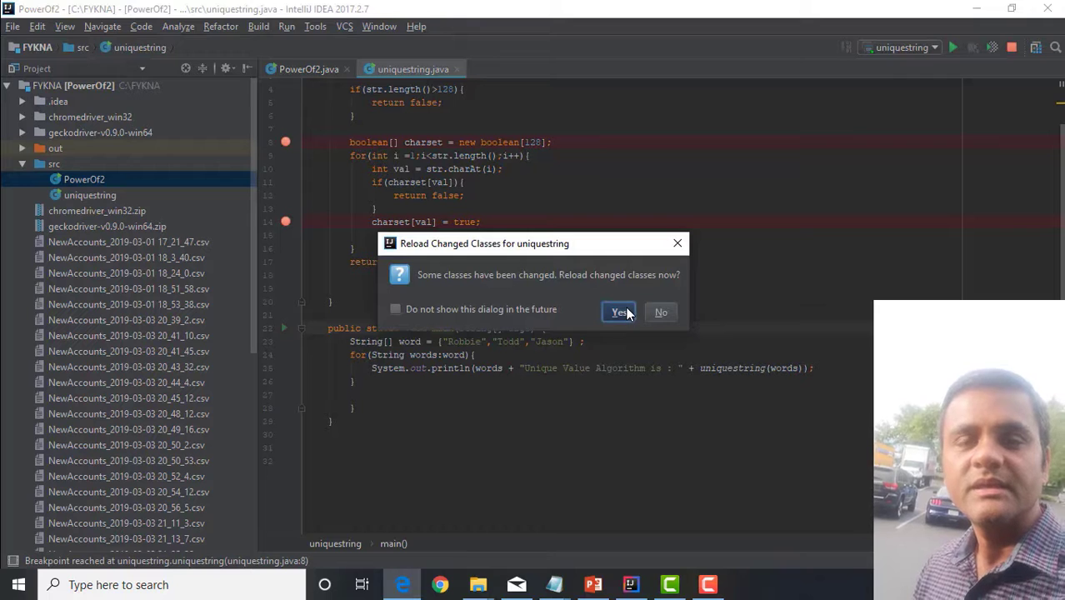
pyautogui.click(618, 311)
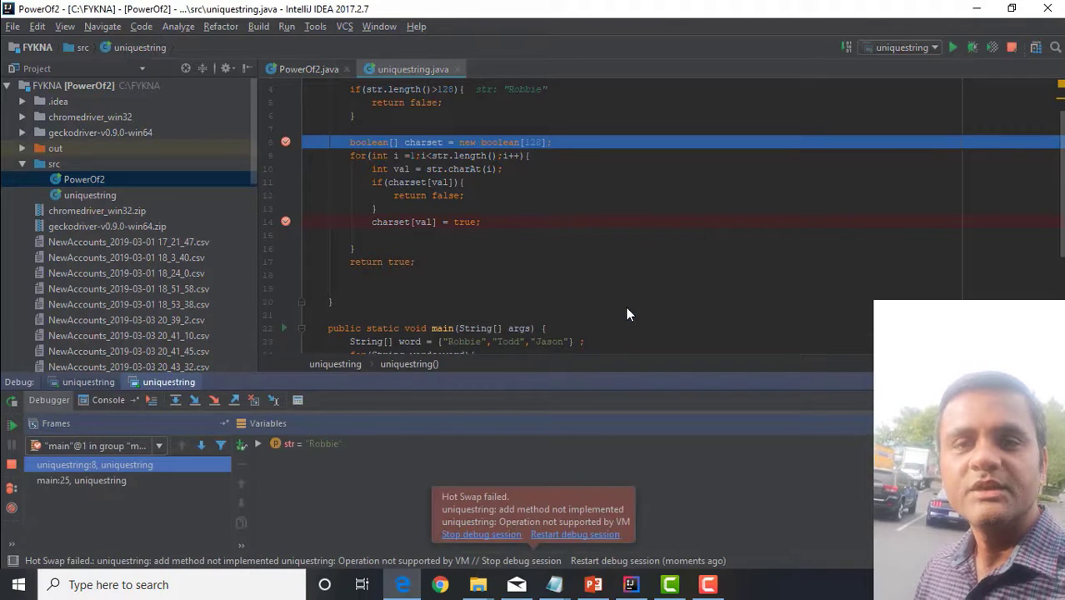
pyautogui.click(107, 400)
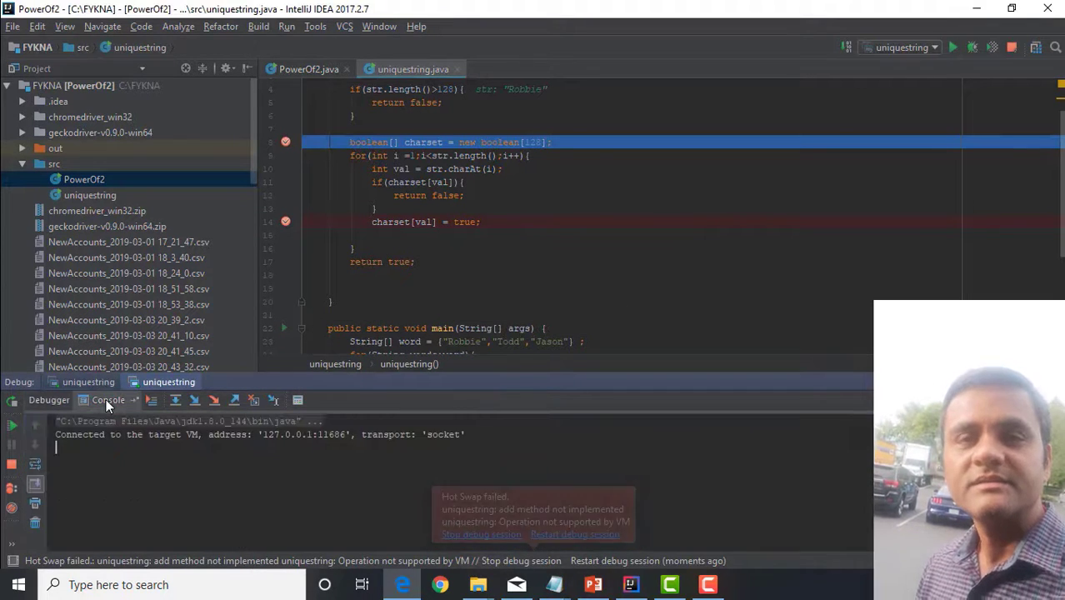
# Step over lines and resume until the run prints false, true, false and exits with code 0
pyautogui.click(195, 399)
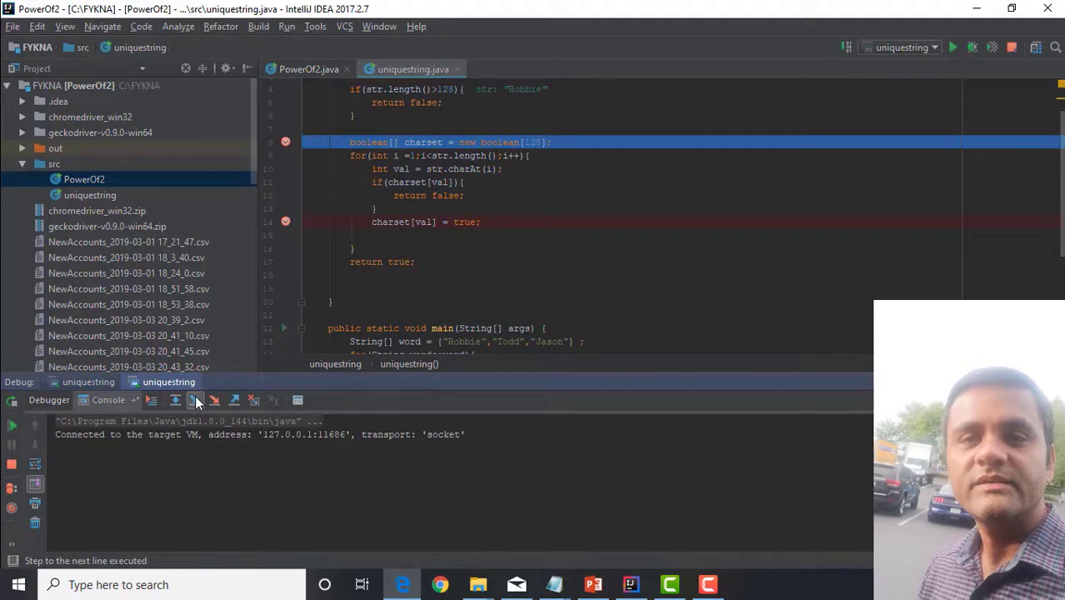
pyautogui.click(195, 400)
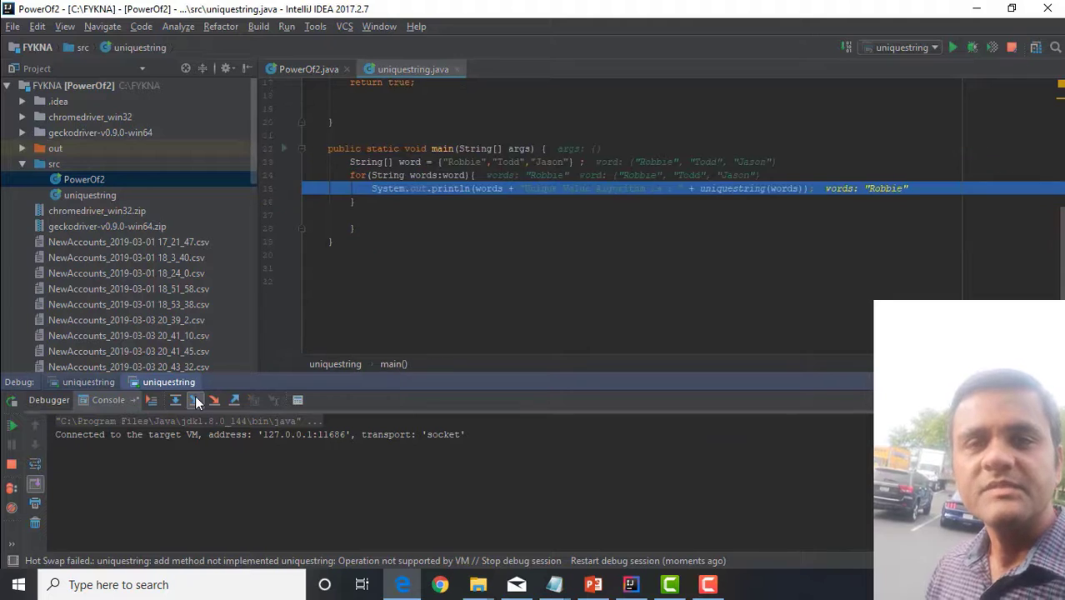
pyautogui.click(195, 400)
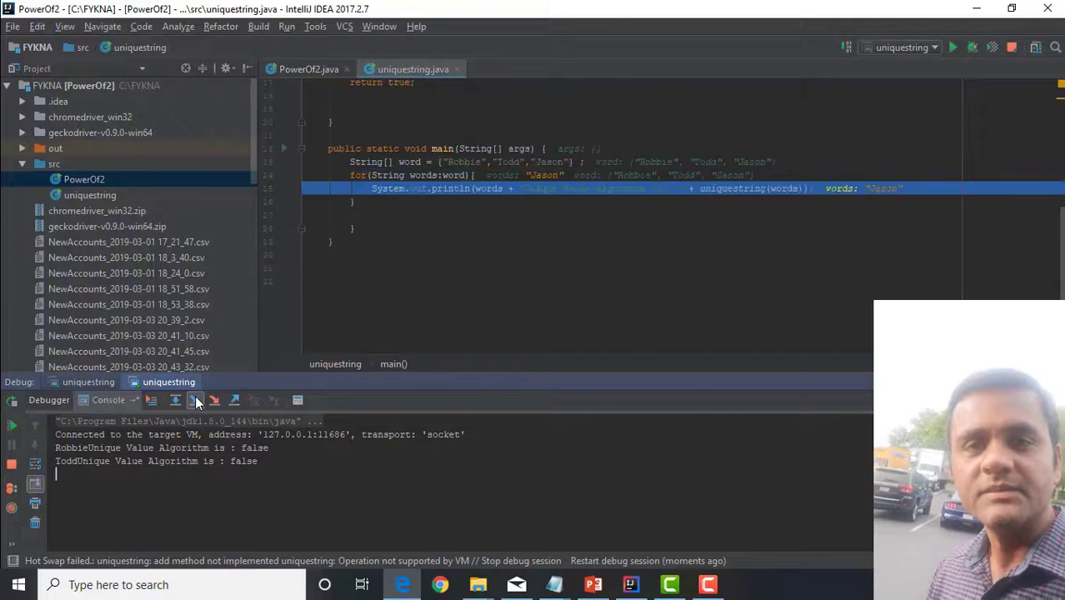
pyautogui.click(196, 400)
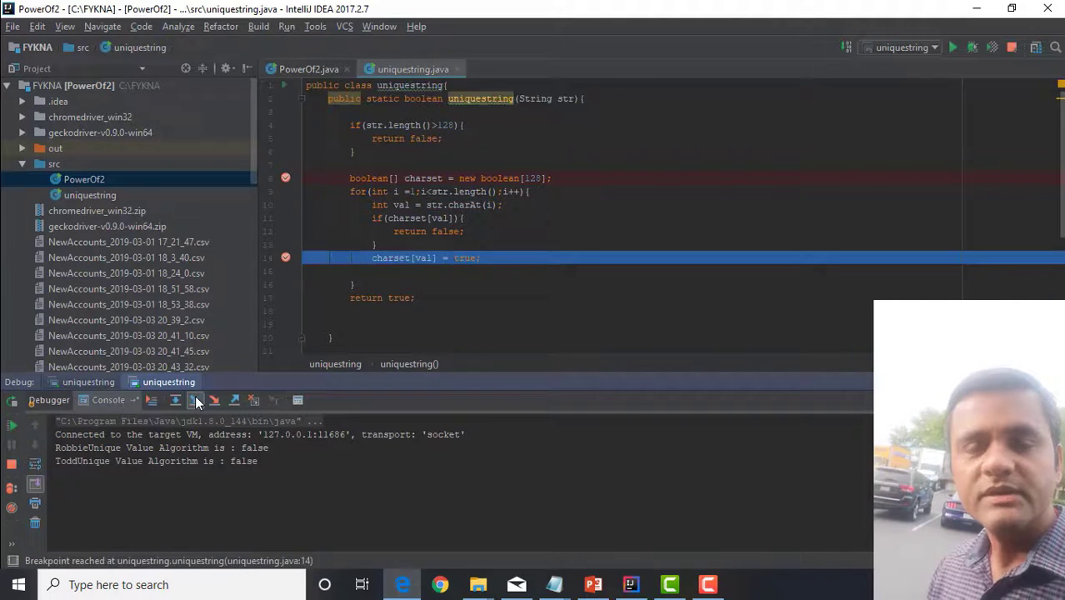
pyautogui.click(195, 400)
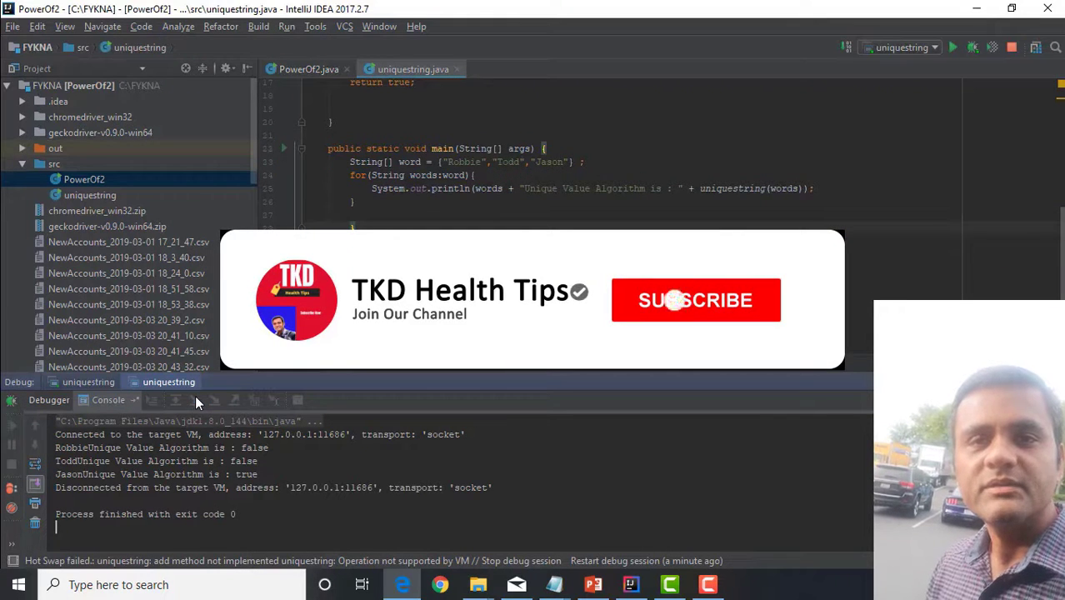
pyautogui.click(696, 300)
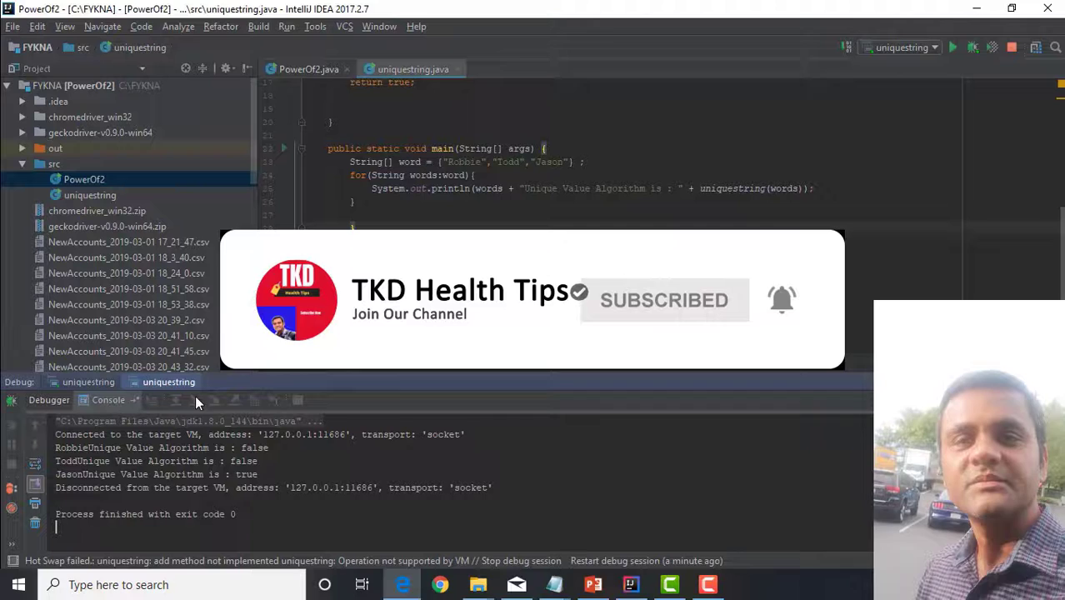